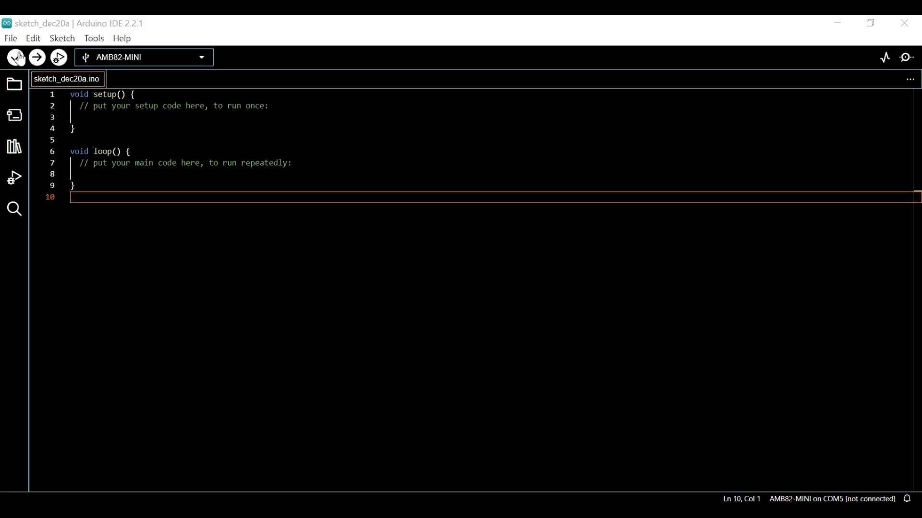
Browse File > Examples toward the AmebaMultimedia ISPControl ImageTuning sketch.
{"action": "left_click", "coordinate": [11, 38]}
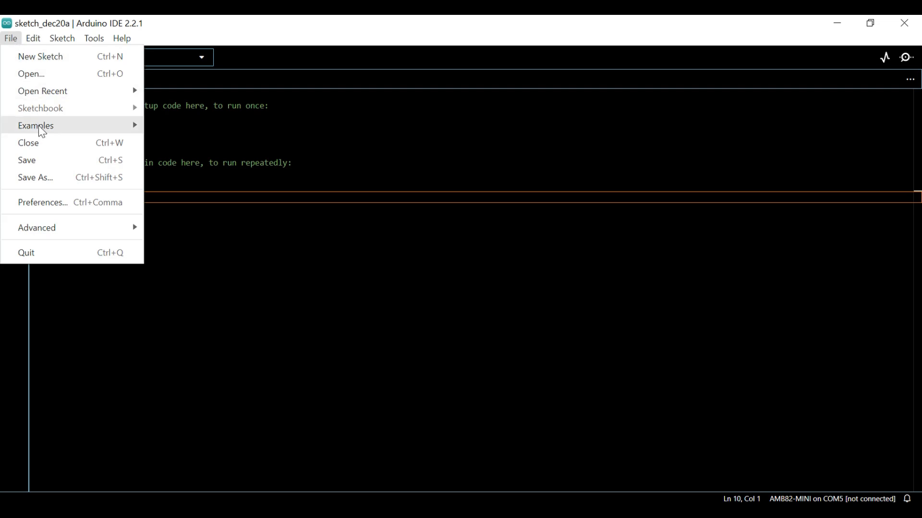
{"action": "left_click", "coordinate": [35, 125]}
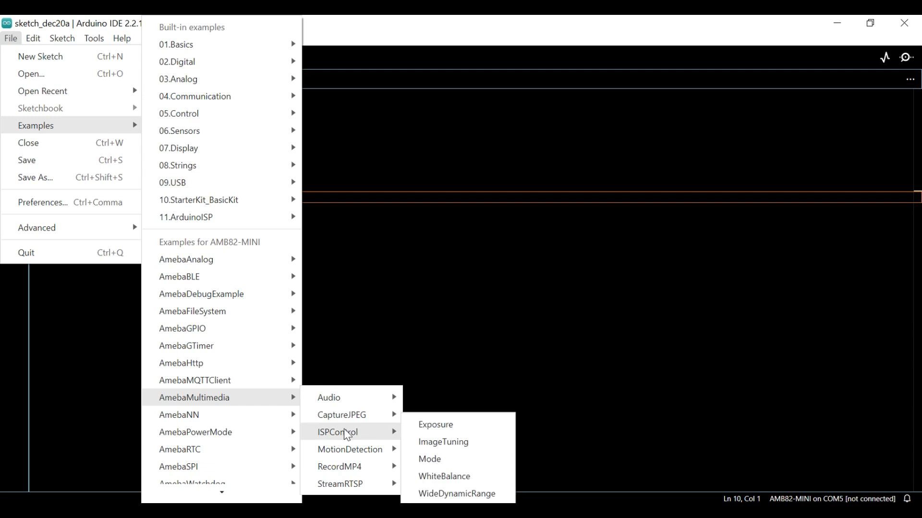
{"action": "mouse_move", "coordinate": [457, 442]}
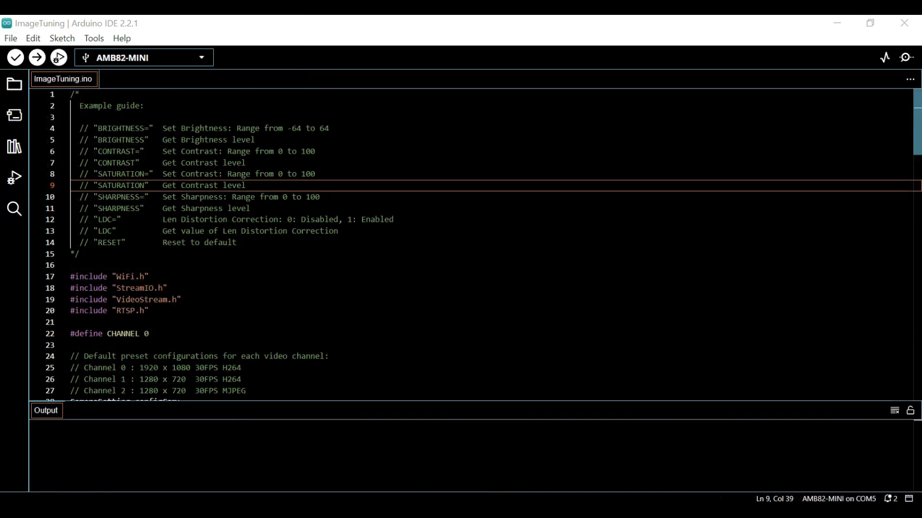
Upload the ImageTuning sketch to the AMB82-MINI board.
{"action": "left_click", "coordinate": [36, 57]}
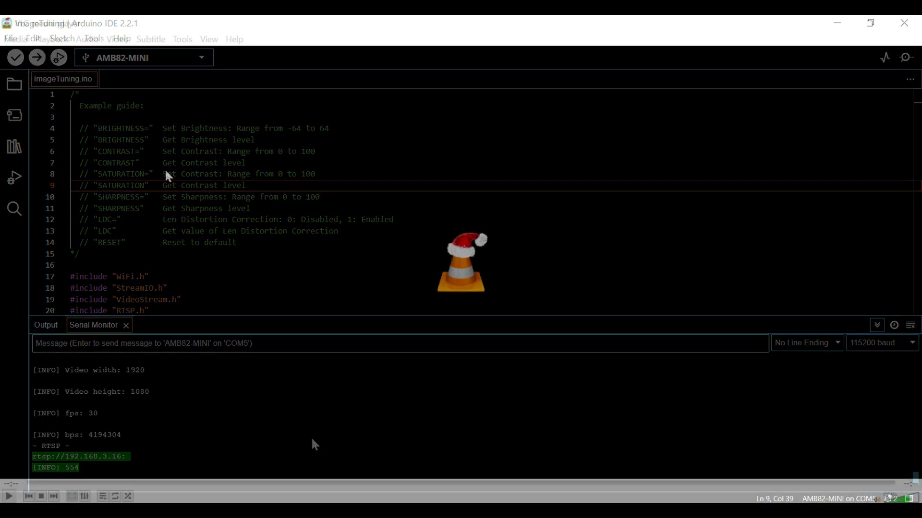
Play the network stream rtsp://192.168.3.16:554 in VLC via Media > Open Network Stream.
{"action": "left_click", "coordinate": [16, 39]}
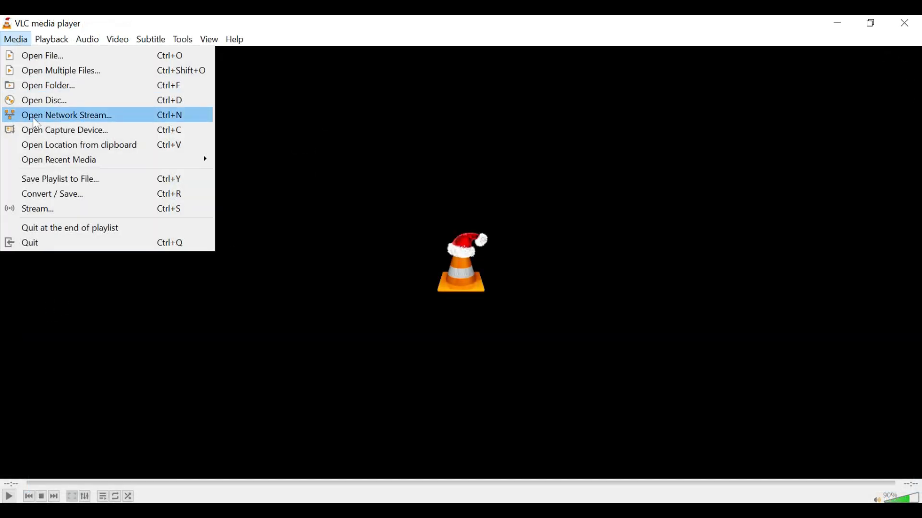
{"action": "left_click", "coordinate": [66, 115]}
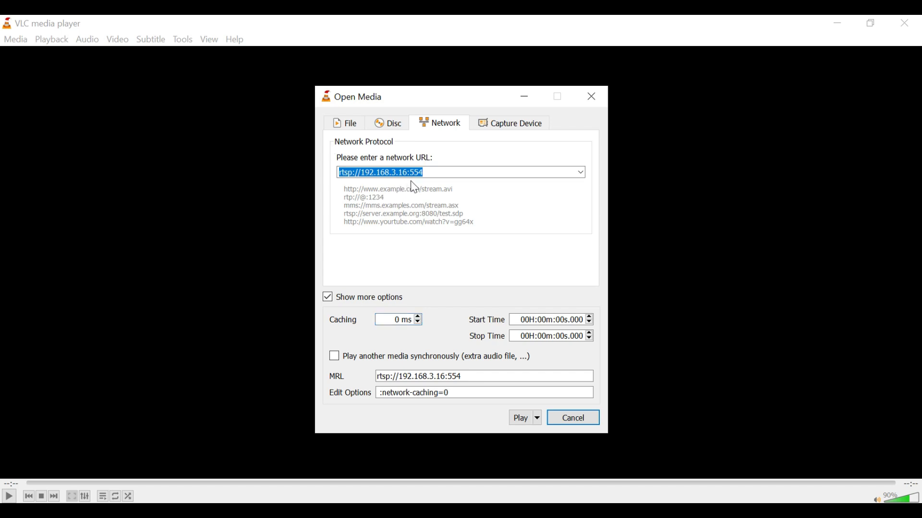
{"action": "mouse_move", "coordinate": [427, 190]}
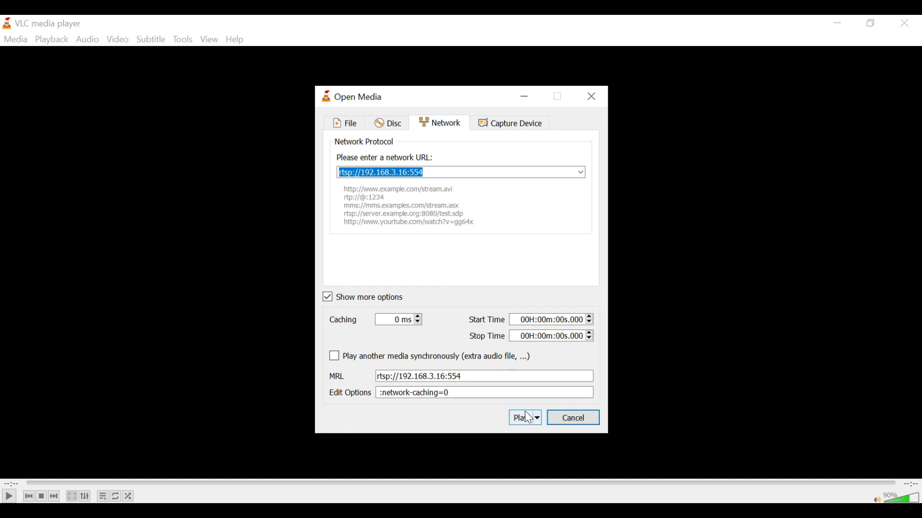
{"action": "left_click", "coordinate": [521, 417]}
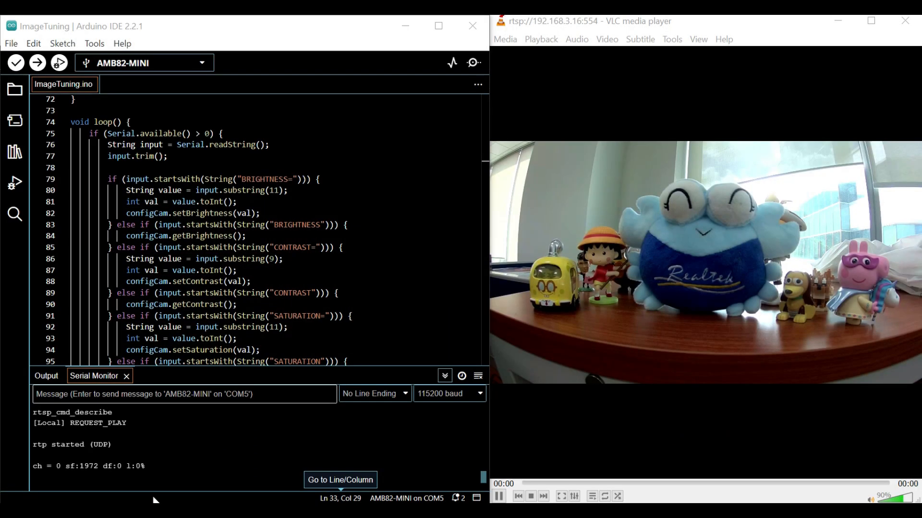
Send brightness and LDC=1 tuning commands through the Serial Monitor.
{"action": "type", "text": "BRI"}
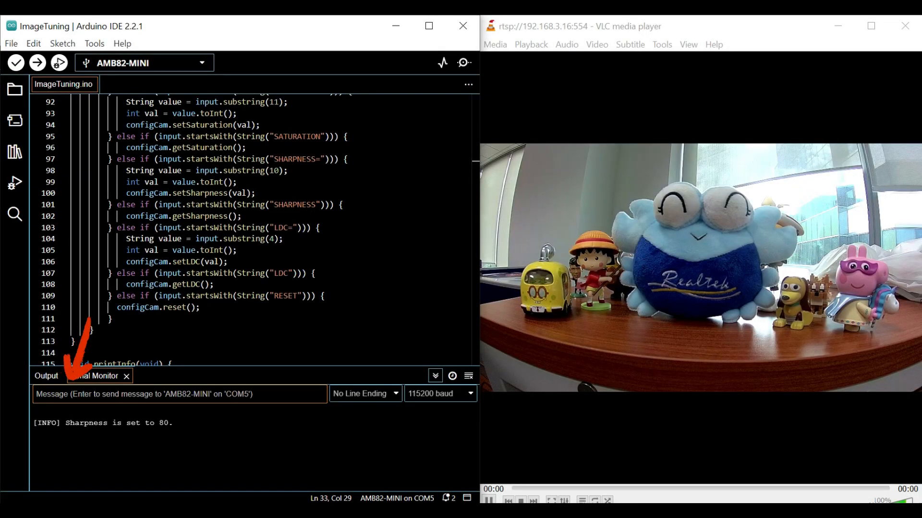
{"action": "type", "text": "LDC=1"}
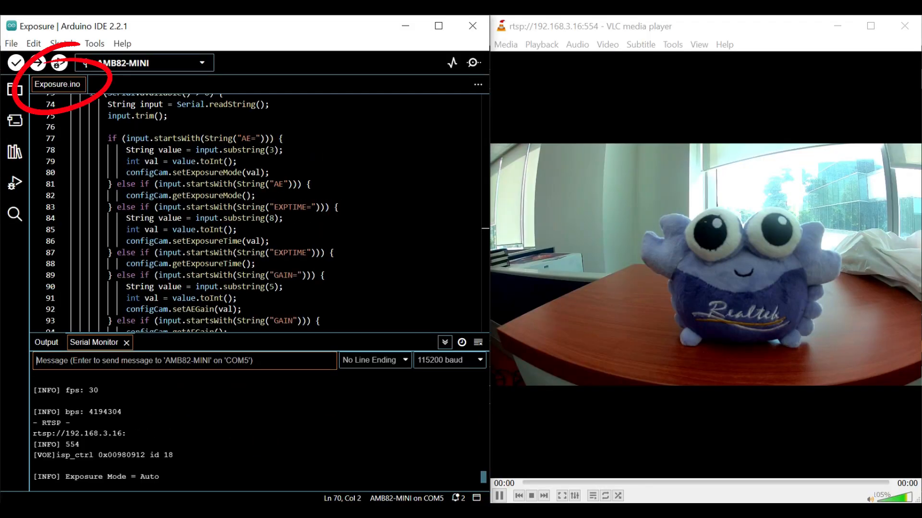
Send the EXPTIM exposure command, then the RED white balance command.
{"action": "type", "text": "EXPTIM"}
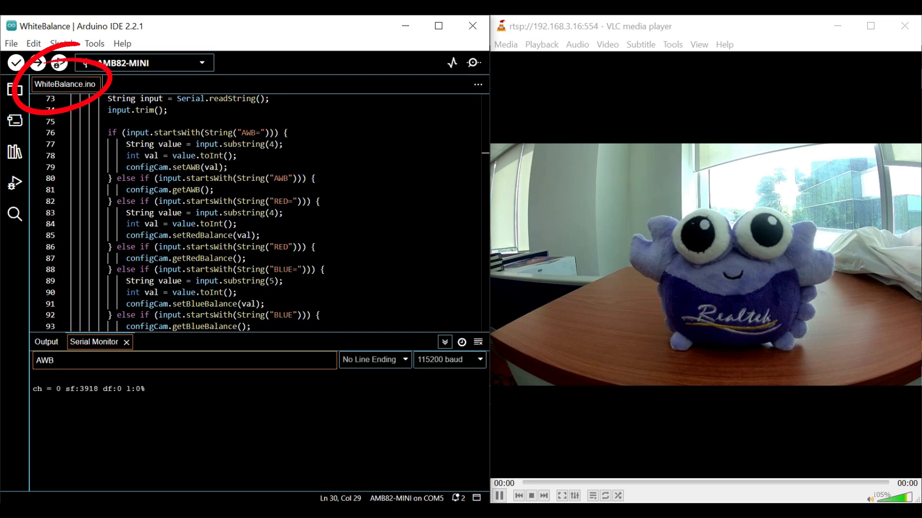
{"action": "type", "text": "RED"}
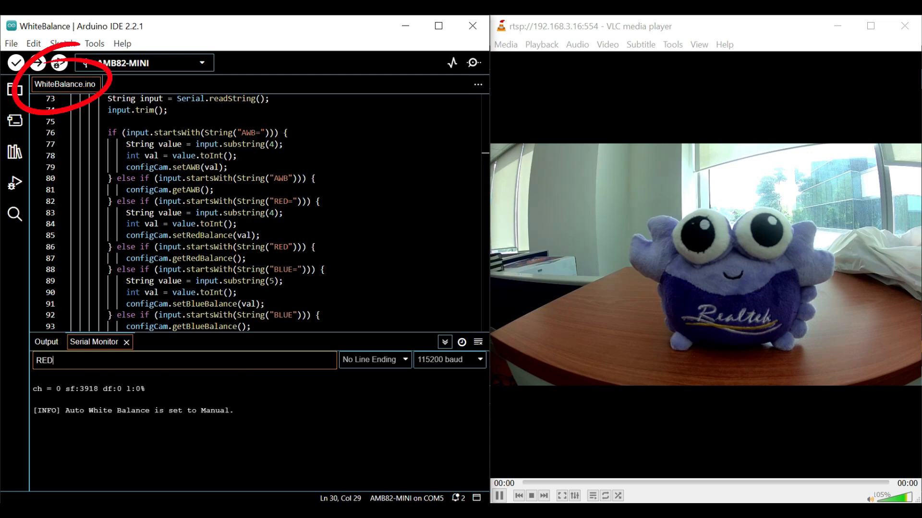
{"action": "key", "text": "Return"}
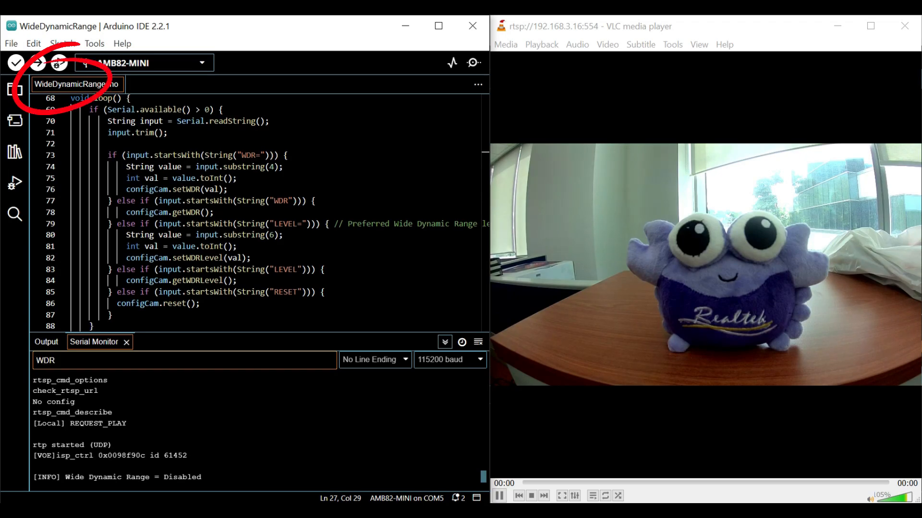
Send the WDR command, then type LEVEL=70 without sending it.
{"action": "key", "text": "Return"}
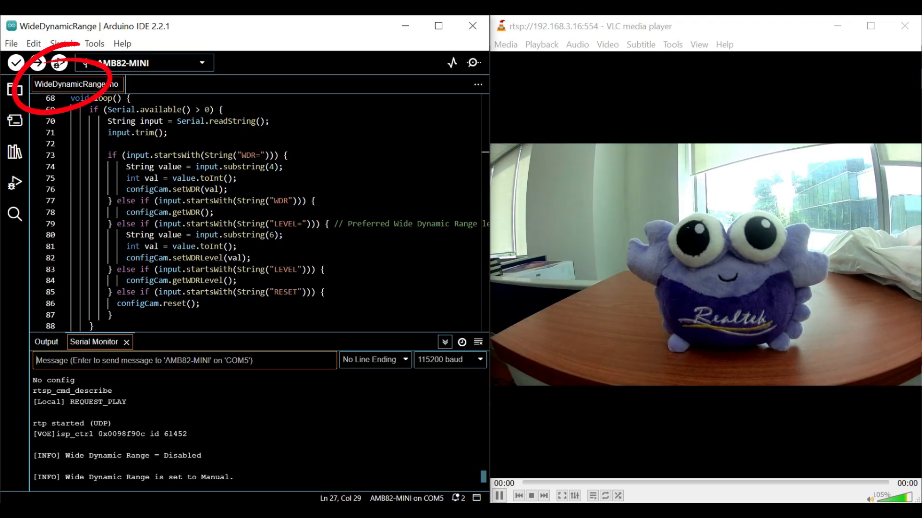
{"action": "type", "text": "LEVEL="}
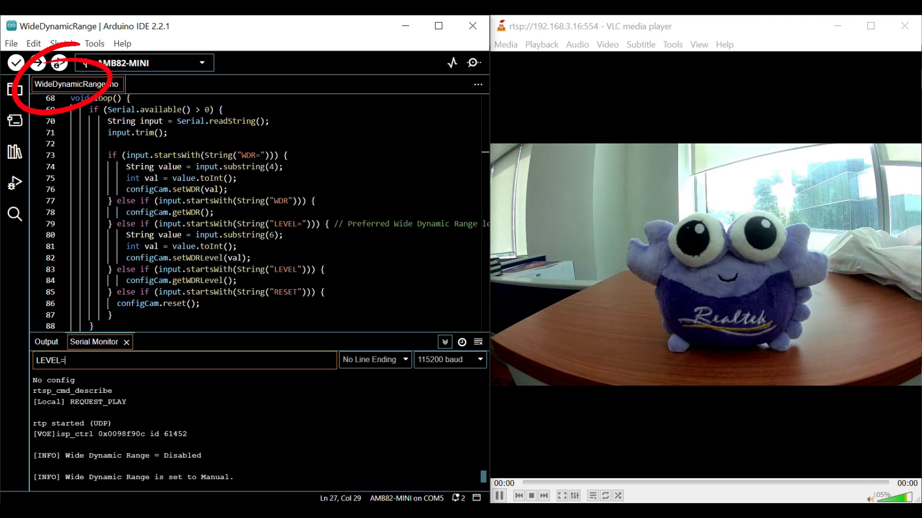
{"action": "type", "text": "70"}
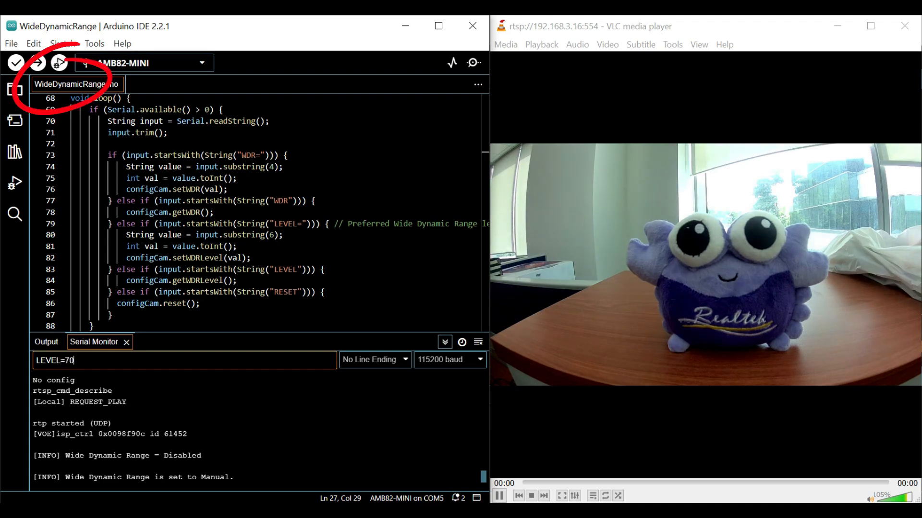